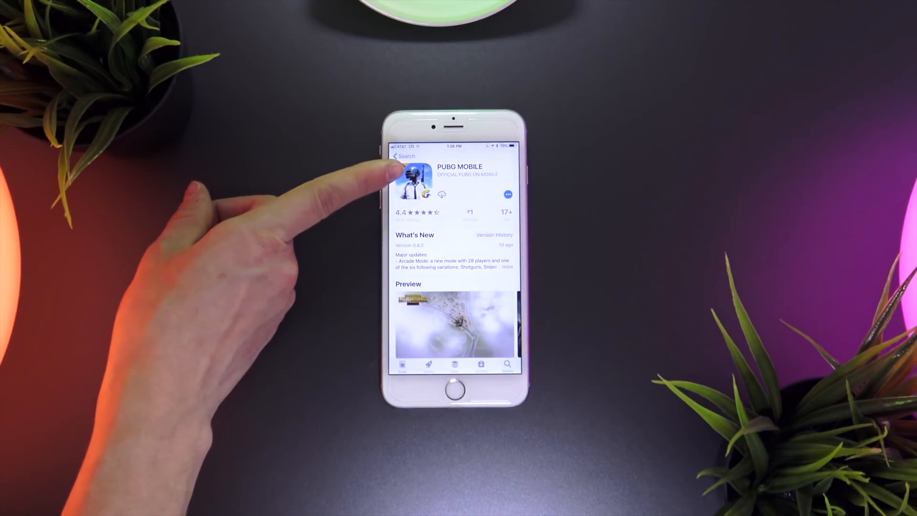
Scroll through the PUBG MOBILE listing to review it before downloading
{"action": "scroll", "scroll_direction": "down", "scroll_amount": 3}
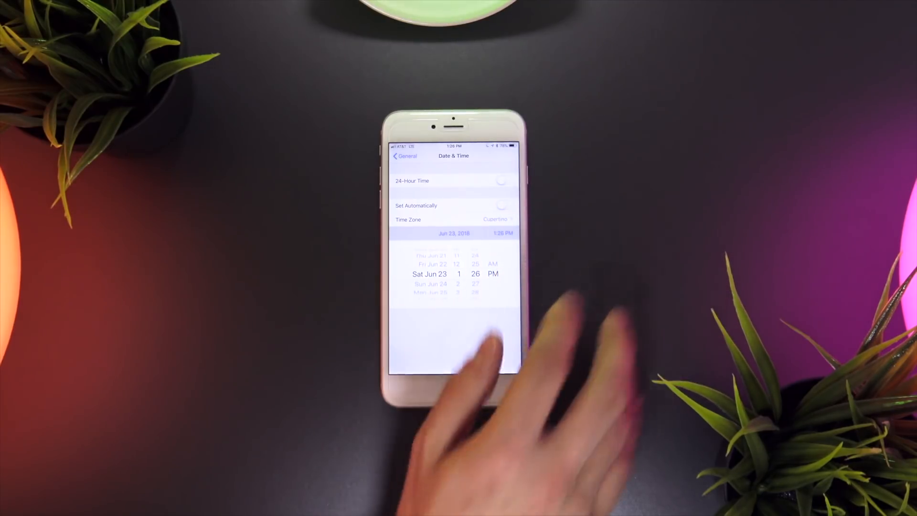
{"action": "left_click", "coordinate": [454, 388]}
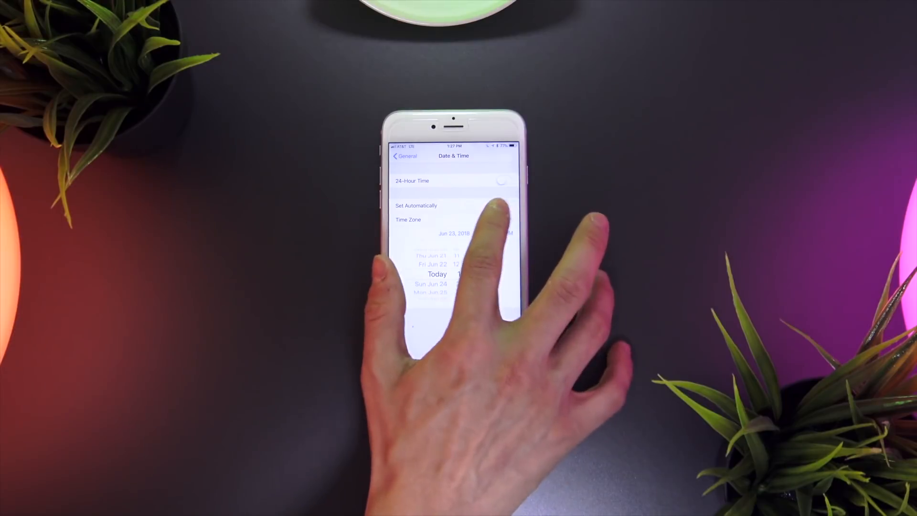
Switch Set Automatically back on in Date & Time and return to the Home screen
{"action": "left_click", "coordinate": [503, 206]}
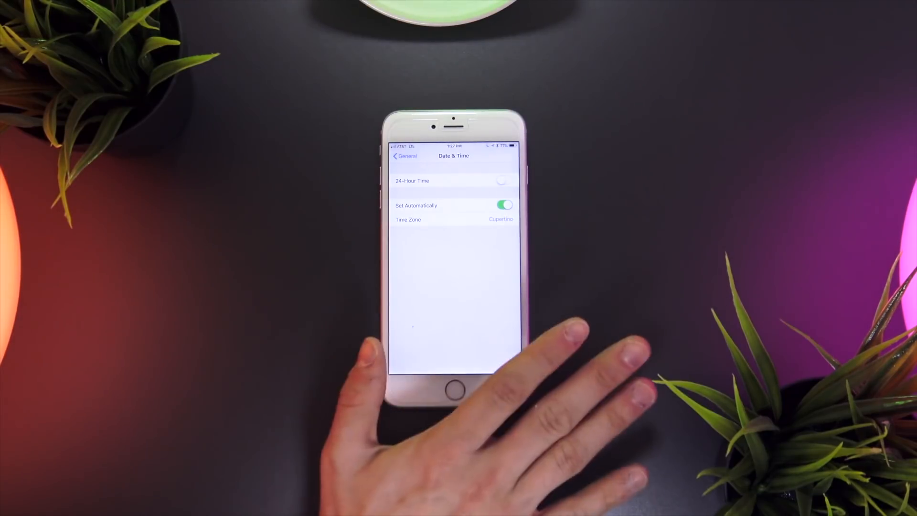
{"action": "left_click", "coordinate": [455, 390]}
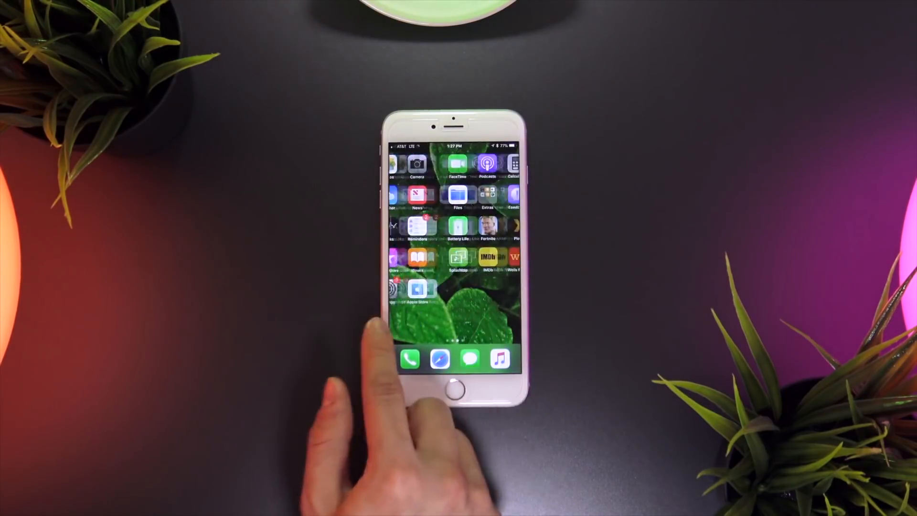